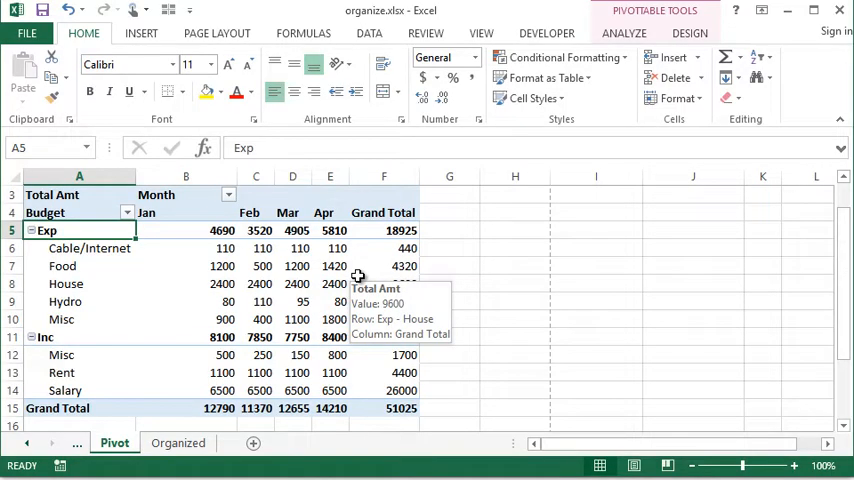
mouse_move(122, 362)
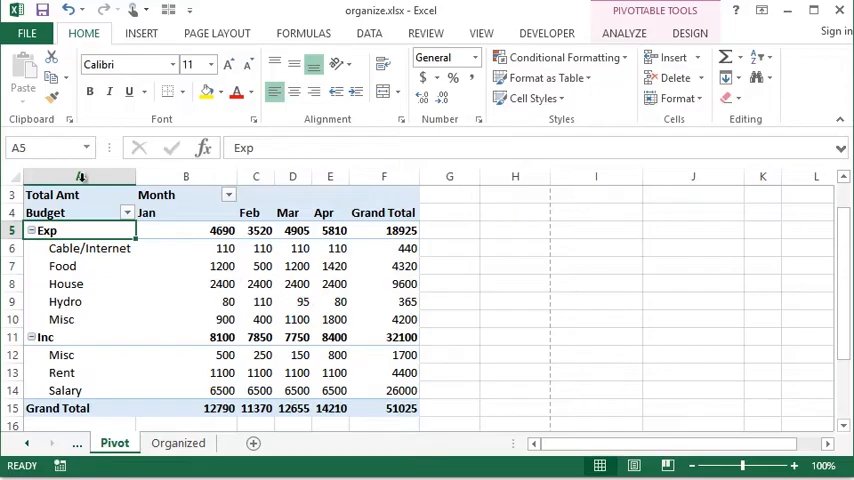
Preview the budget pivot table printing on a single page via File > Print
click(28, 32)
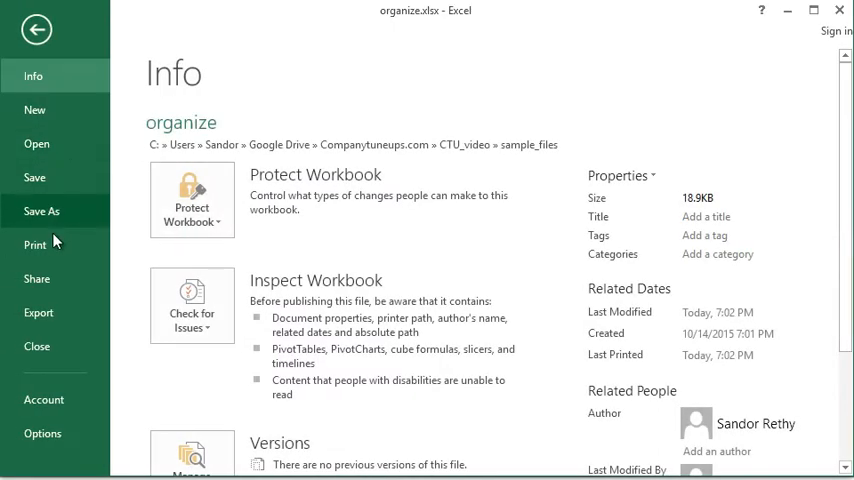
click(36, 244)
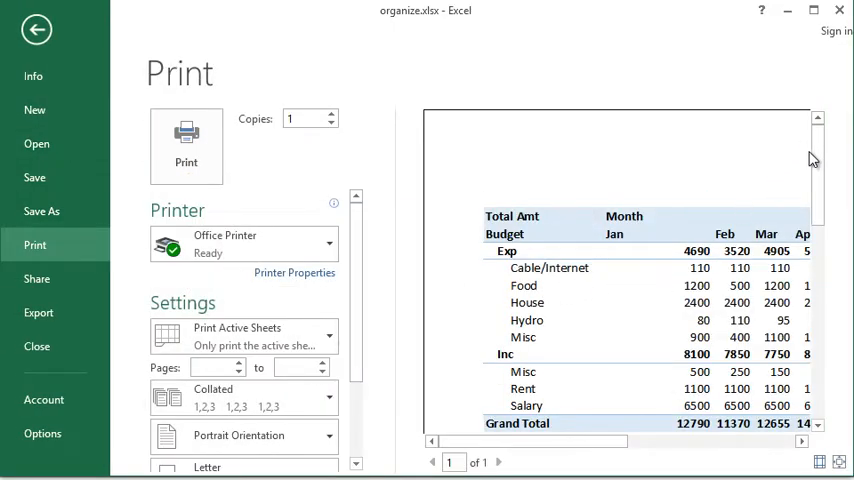
scroll(down, 3)
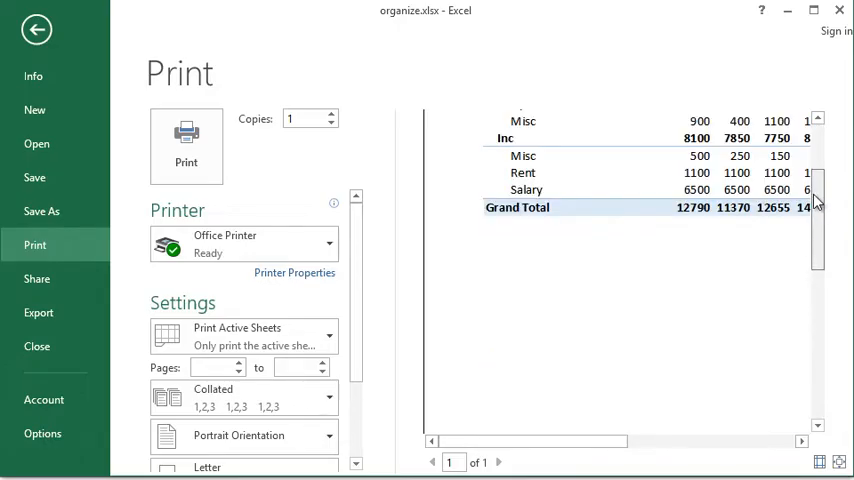
scroll(up, 3)
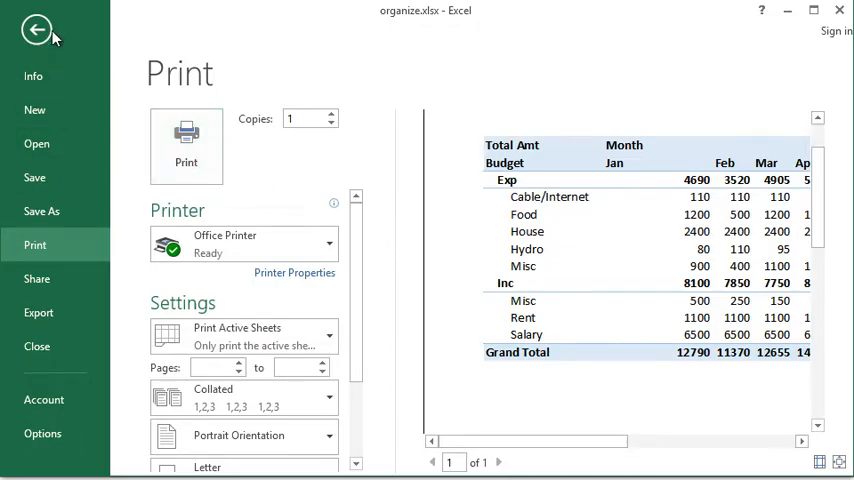
Return to the Pivot sheet and select the Inc row label in cell A11
click(36, 30)
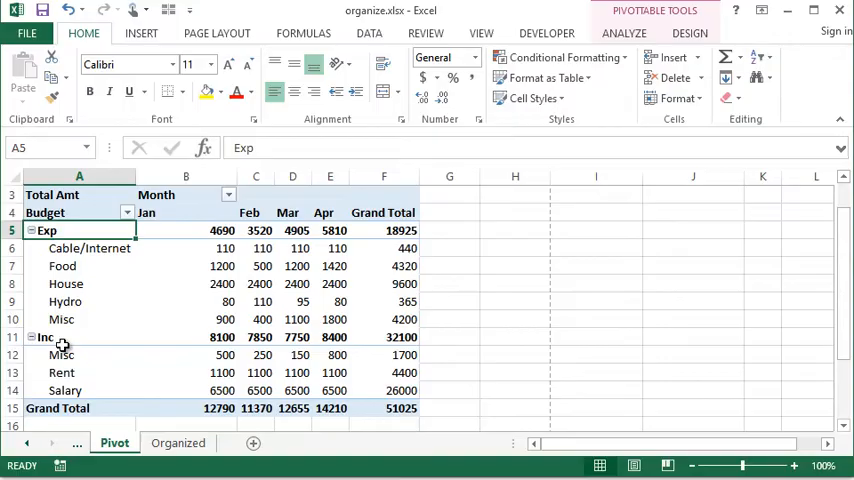
click(48, 336)
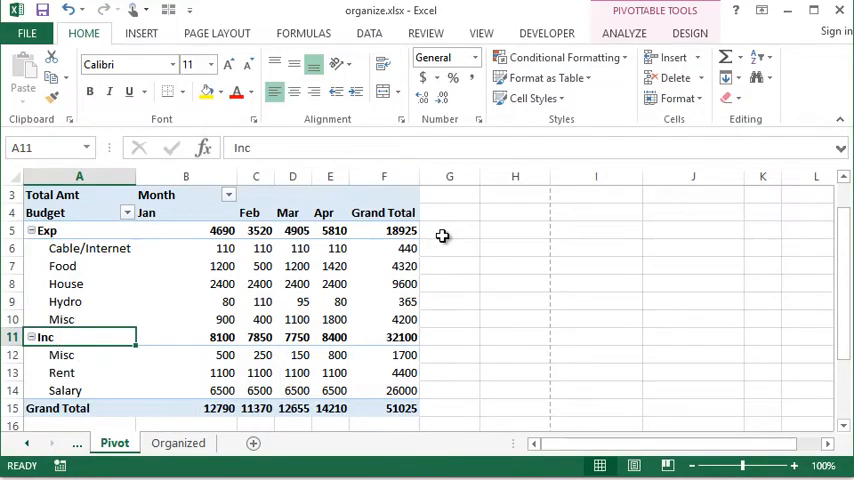
mouse_move(140, 340)
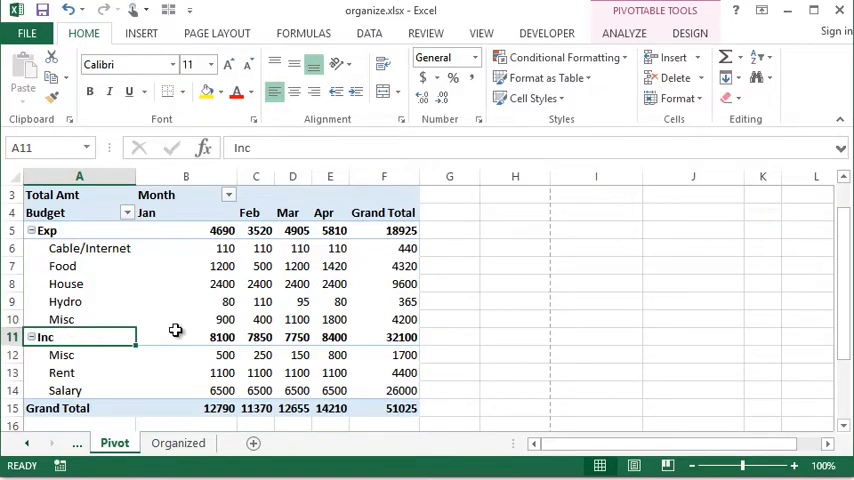
Insert a page break above the Inc row from Page Layout > Breaks
click(216, 32)
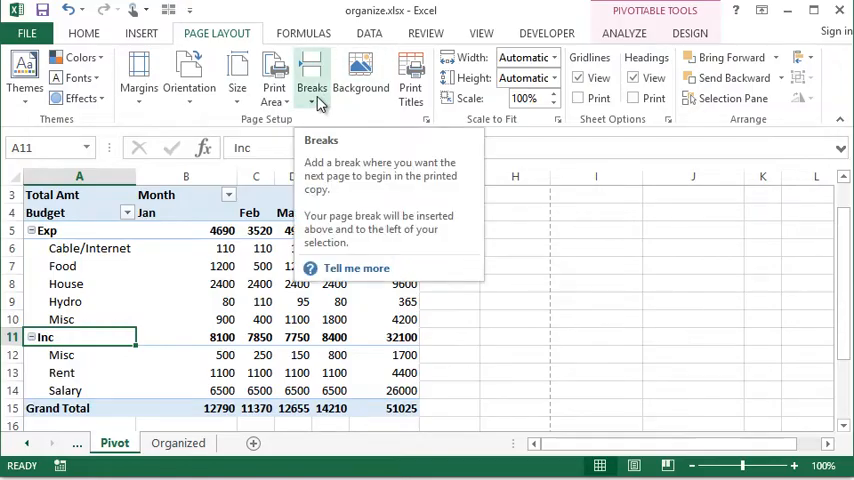
click(312, 76)
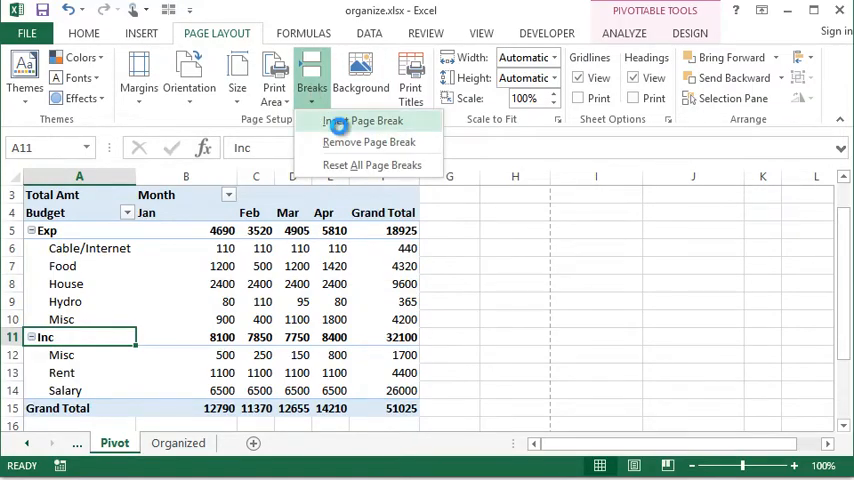
click(360, 120)
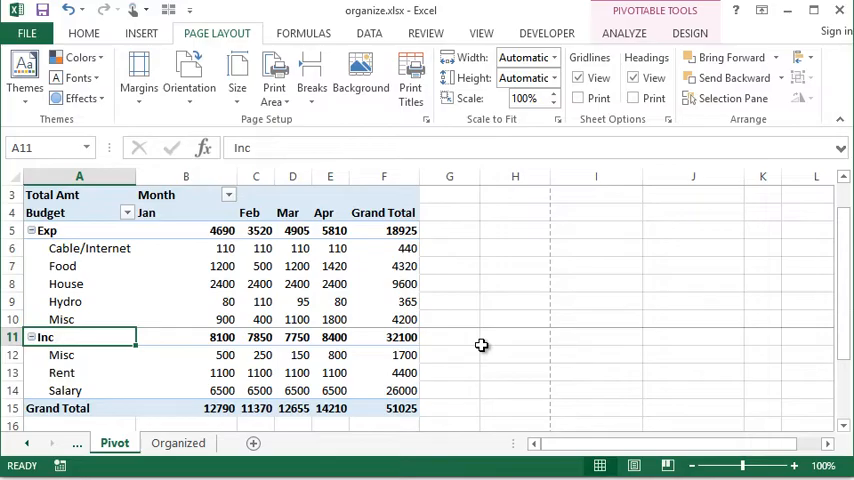
mouse_move(496, 338)
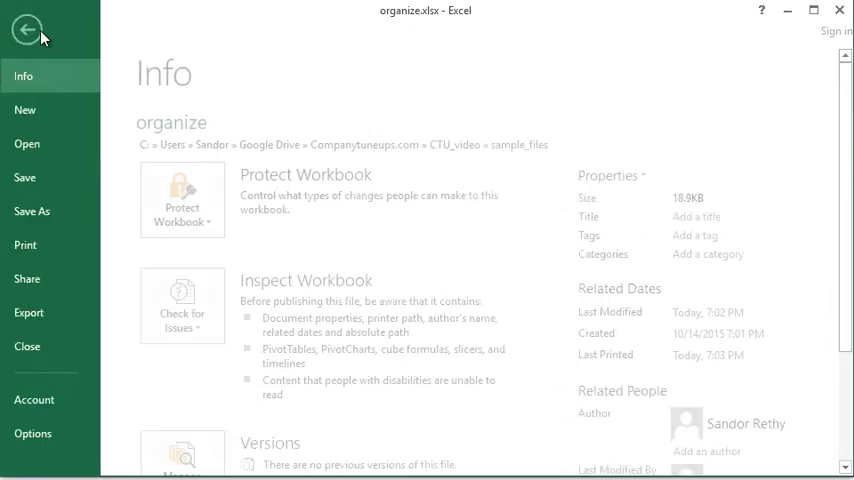
Preview the printout as two pages and view page 2 of 2
click(36, 244)
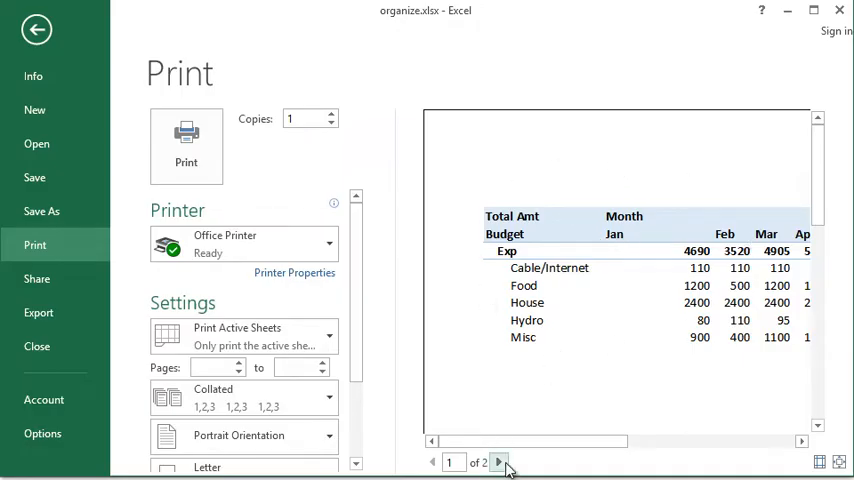
click(500, 460)
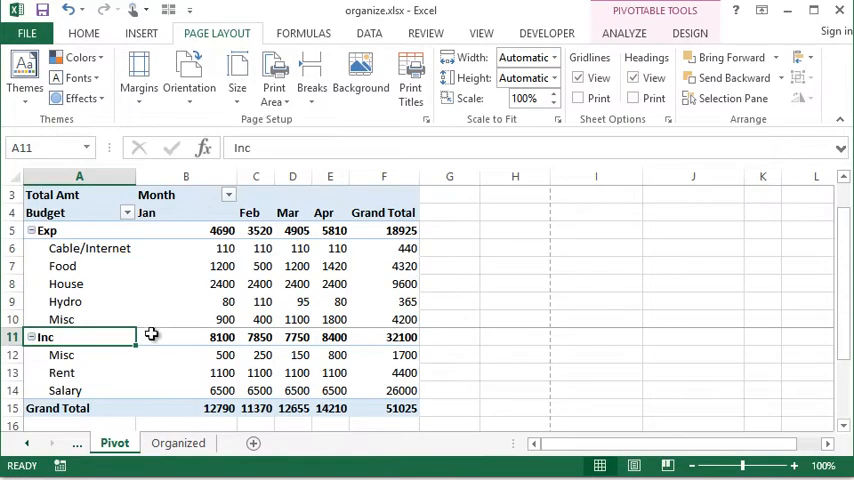
mouse_move(156, 354)
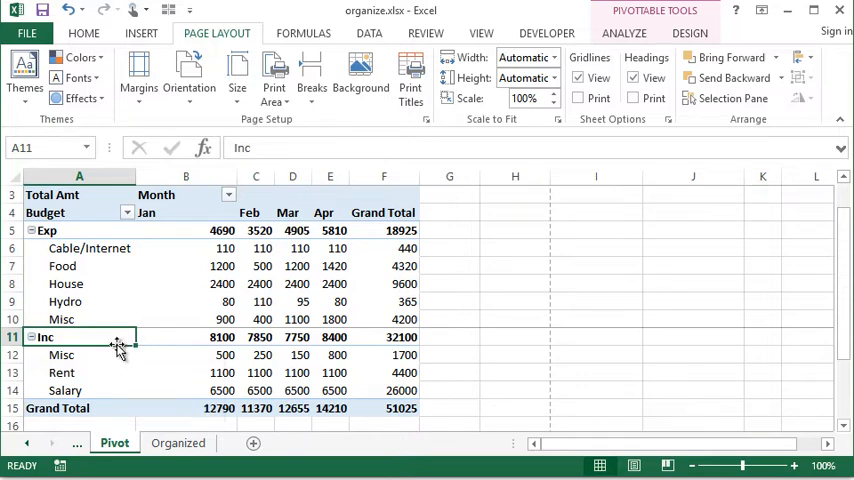
click(184, 264)
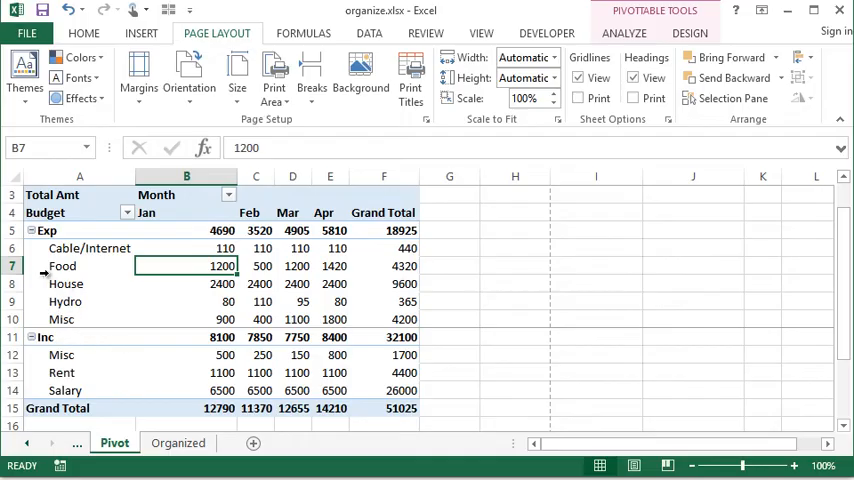
mouse_move(80, 336)
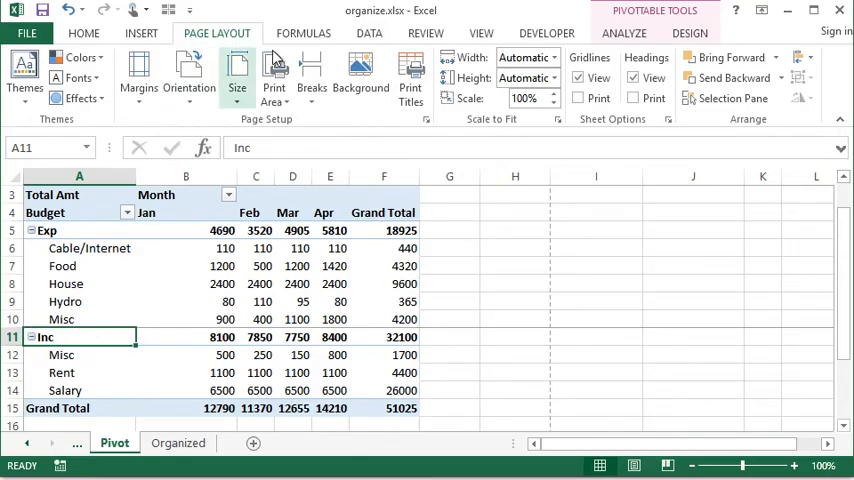
Remove the page break above the Inc row via Breaks > Remove Page Break
click(312, 78)
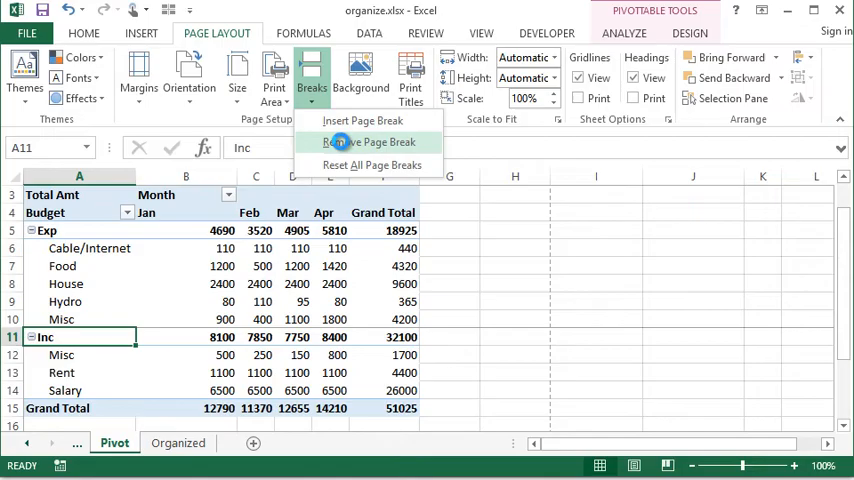
click(368, 142)
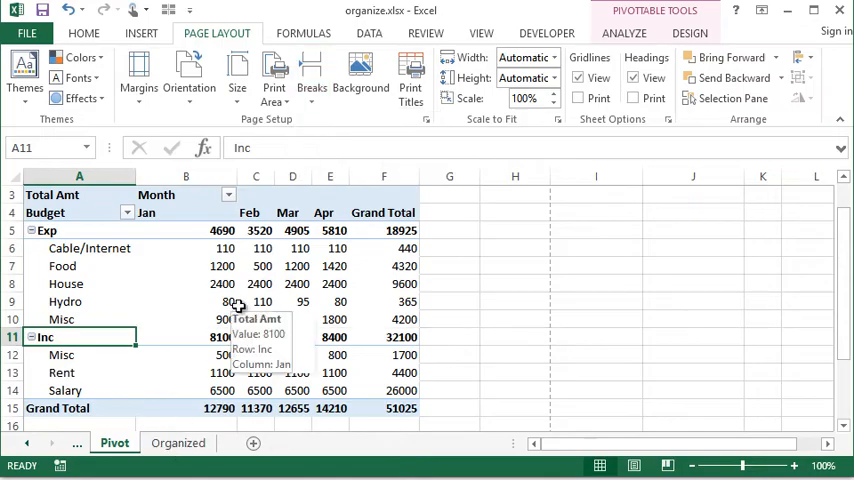
mouse_move(262, 300)
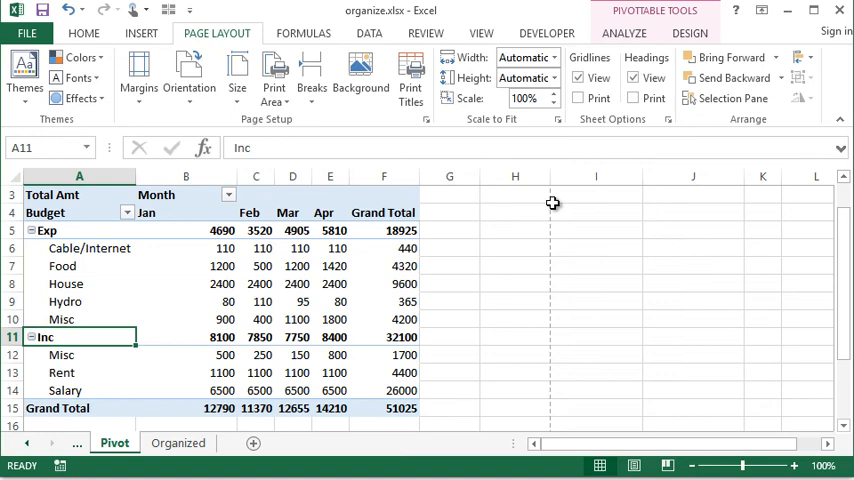
mouse_move(516, 432)
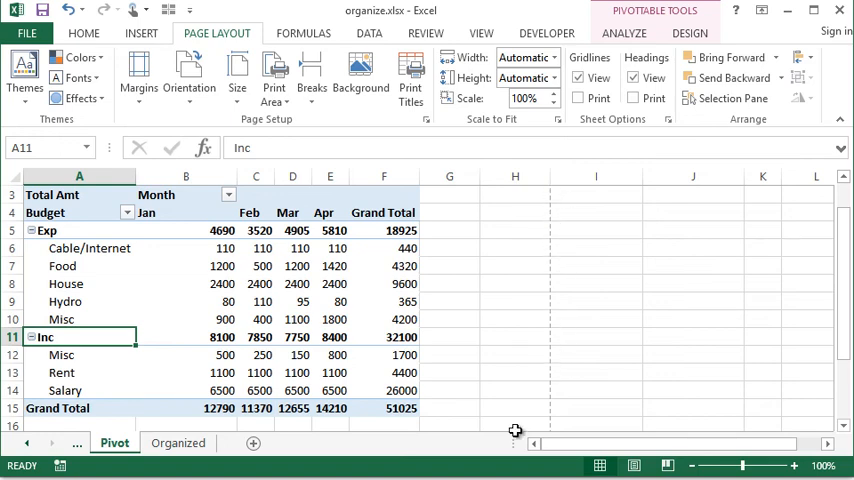